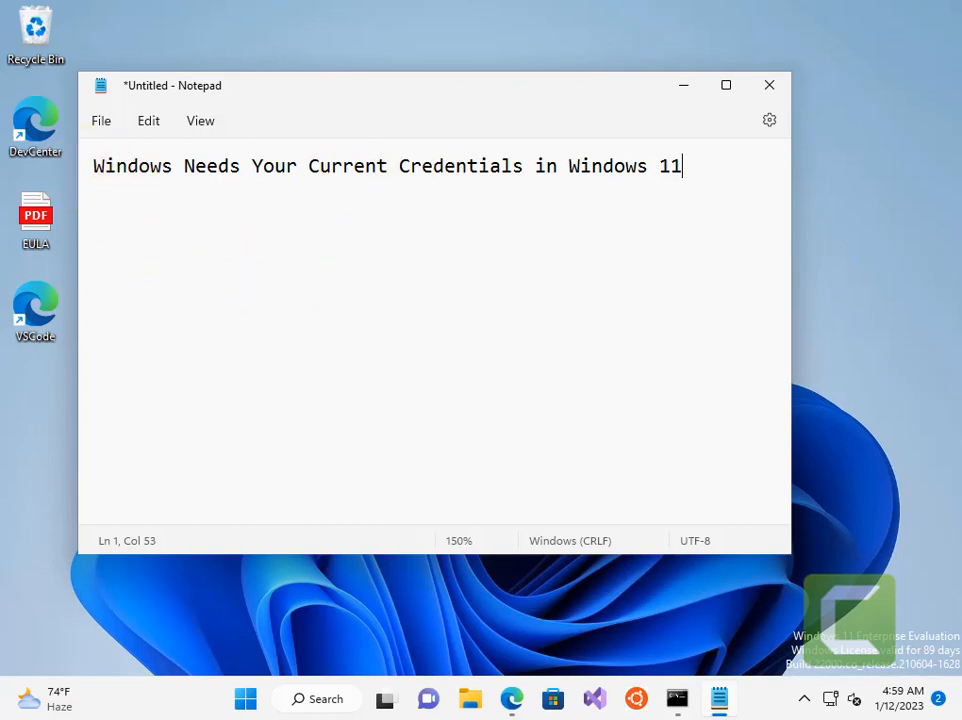
- Search the Start menu for 'gpedit' to find Edit group policy
click(316, 698)
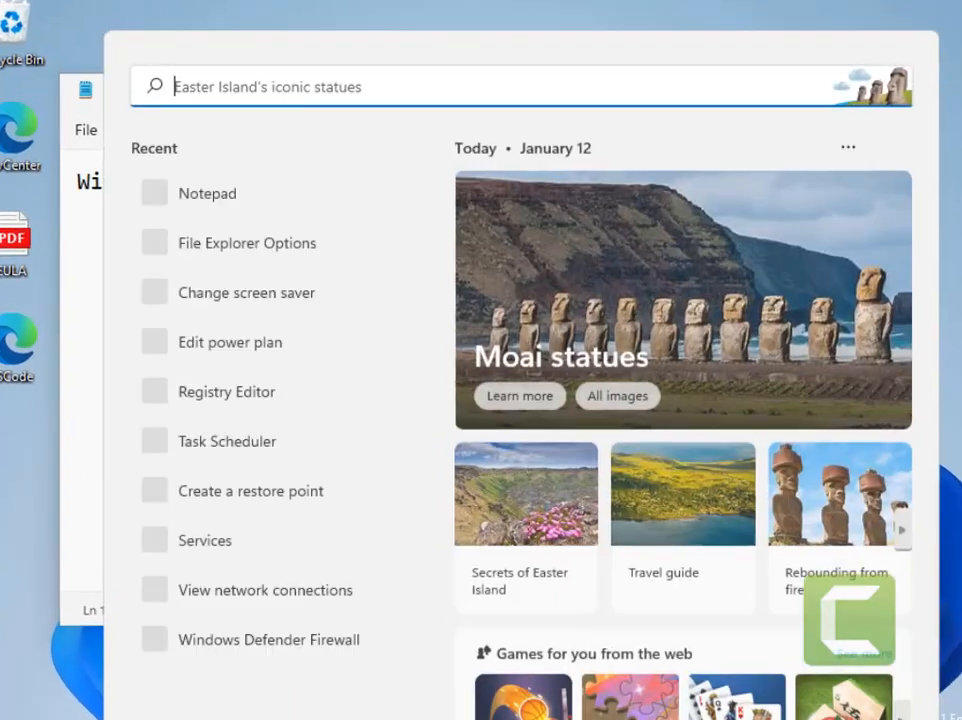
text(gped)
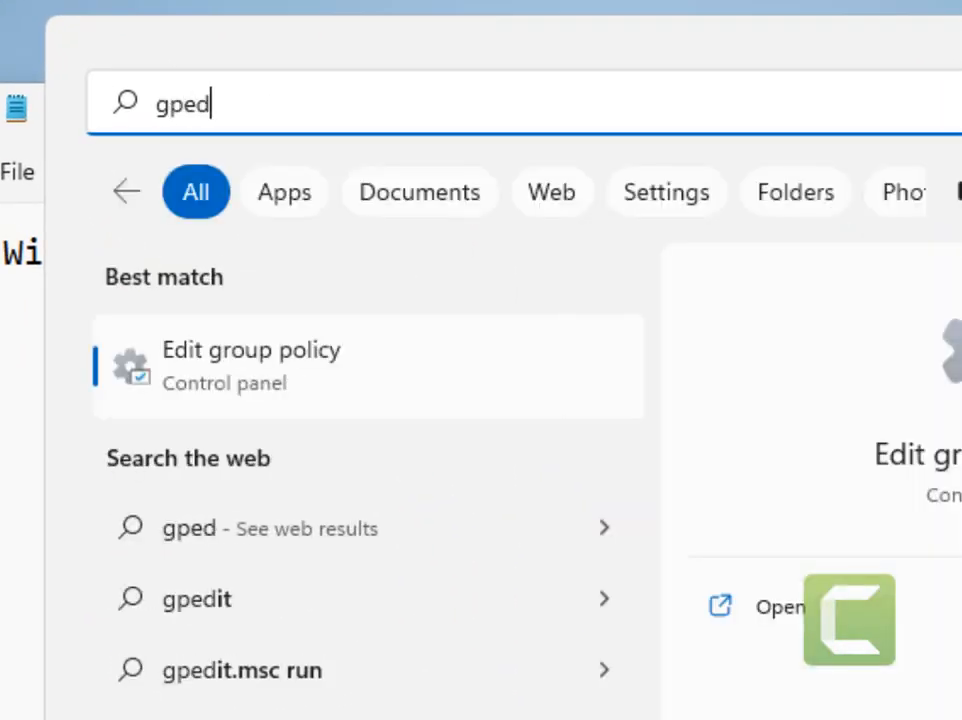
text(it)
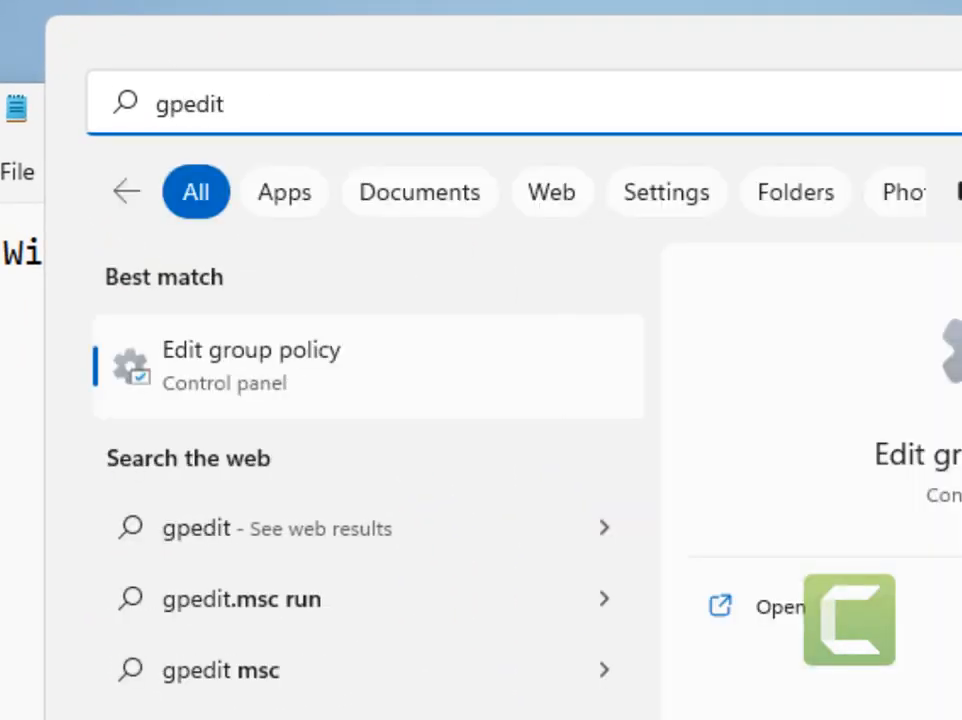
- Launch Group Policy Editor and browse Computer Configuration templates to the System Logon folder
click(251, 365)
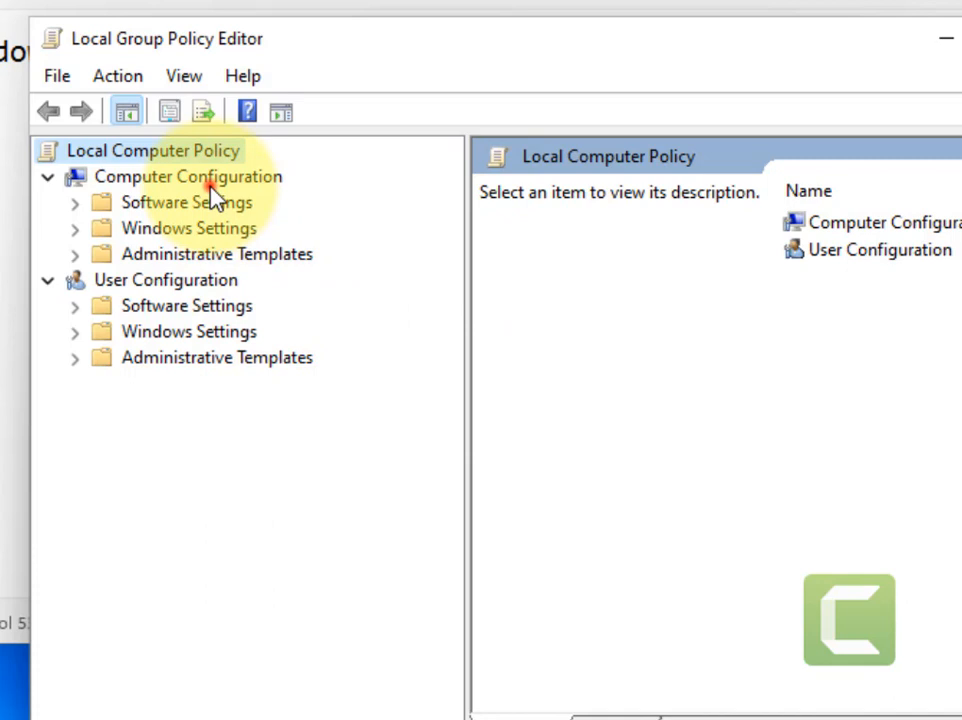
click(188, 176)
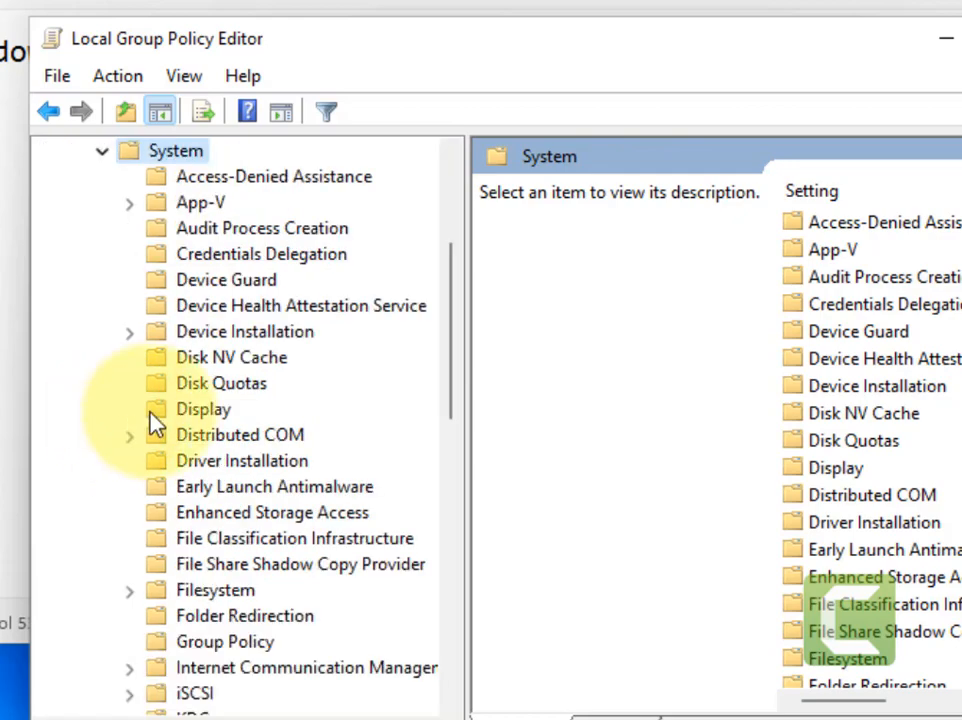
scroll(down, 3)
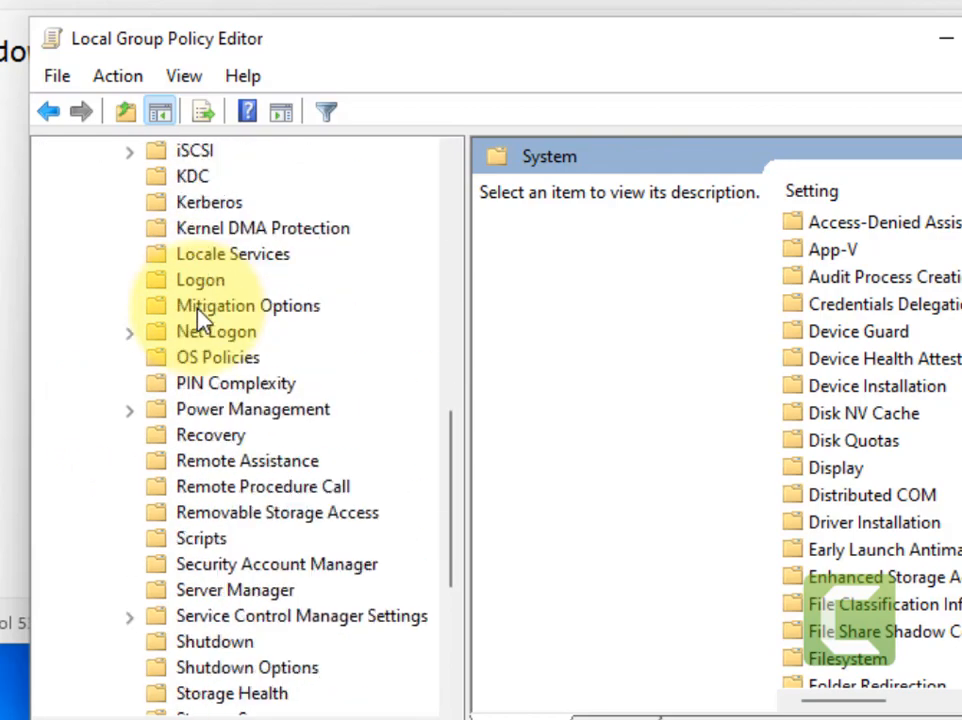
scroll(down, 3)
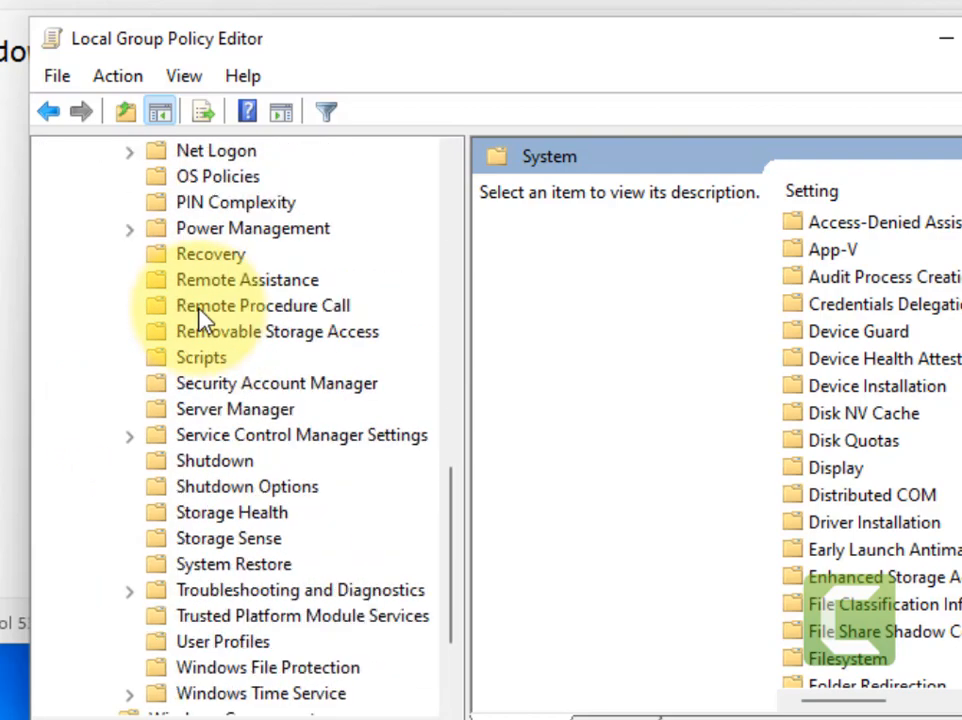
click(201, 254)
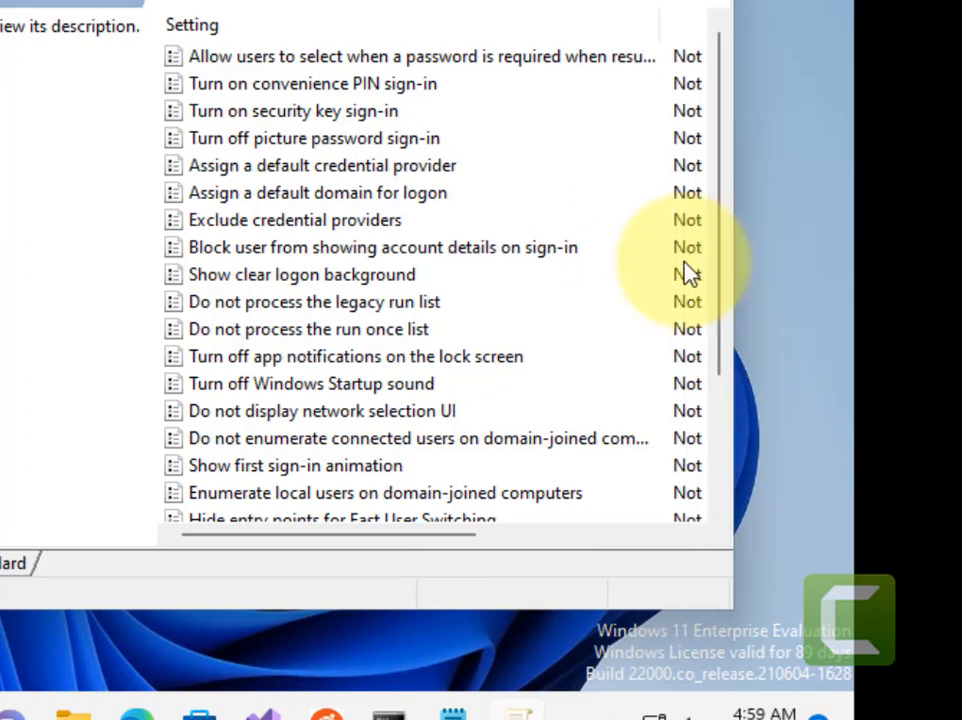
mouse_move(400, 220)
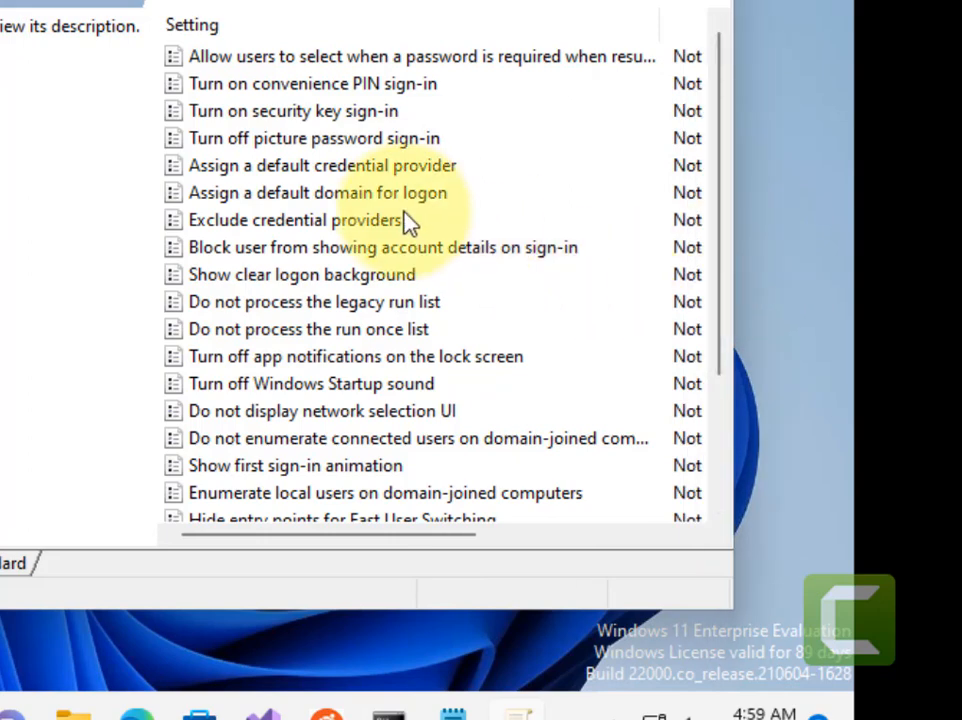
- Select and open 'Always wait for the network at computer startup and logon'
scroll(down, 3)
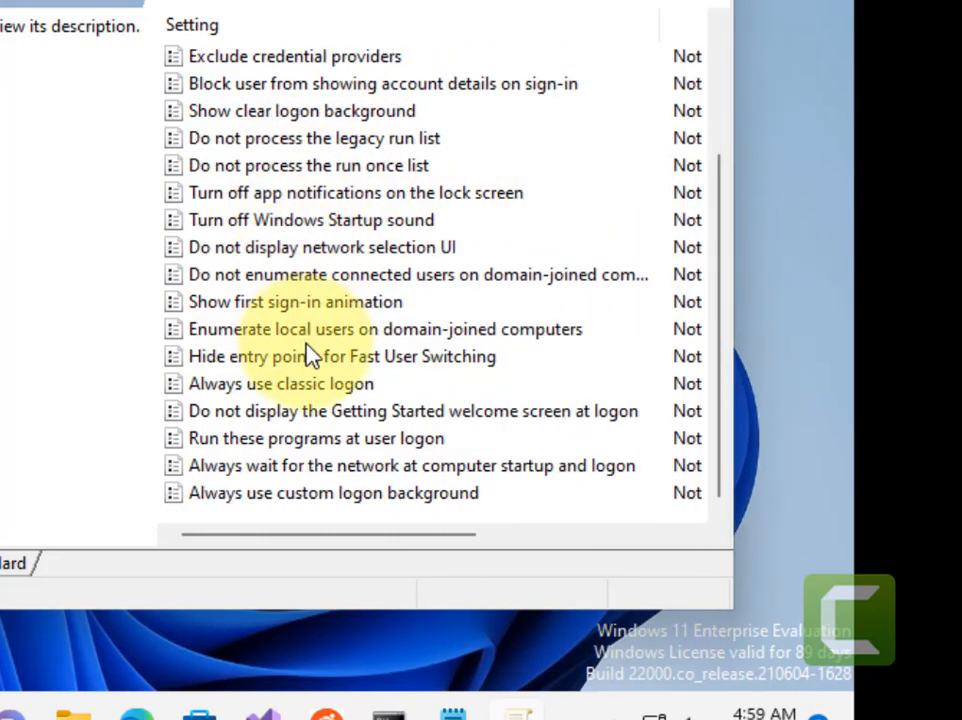
click(411, 465)
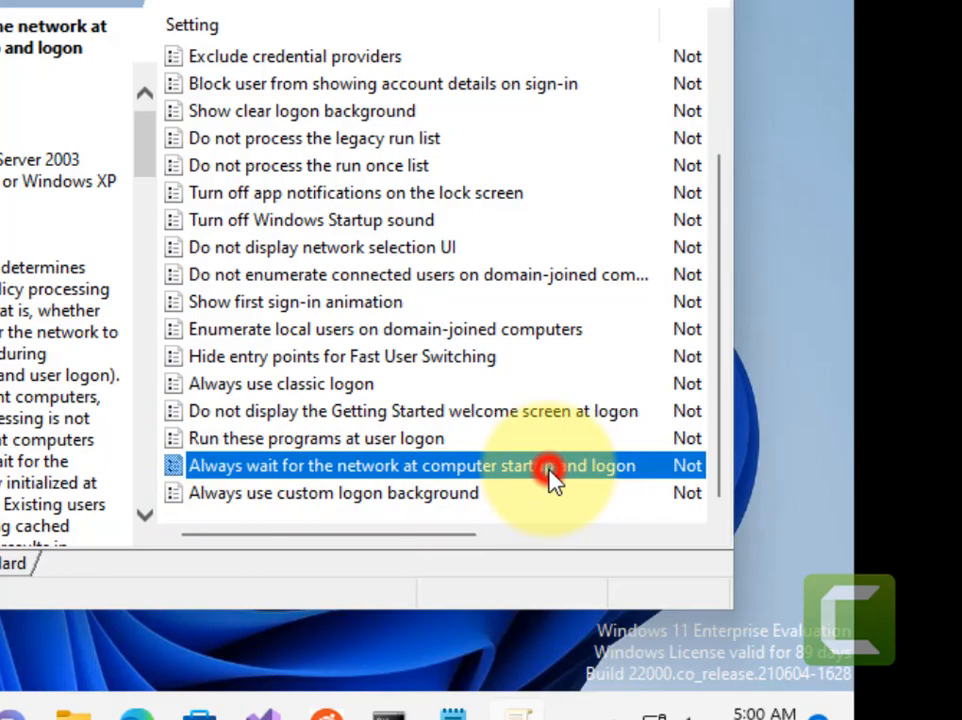
double_click(400, 465)
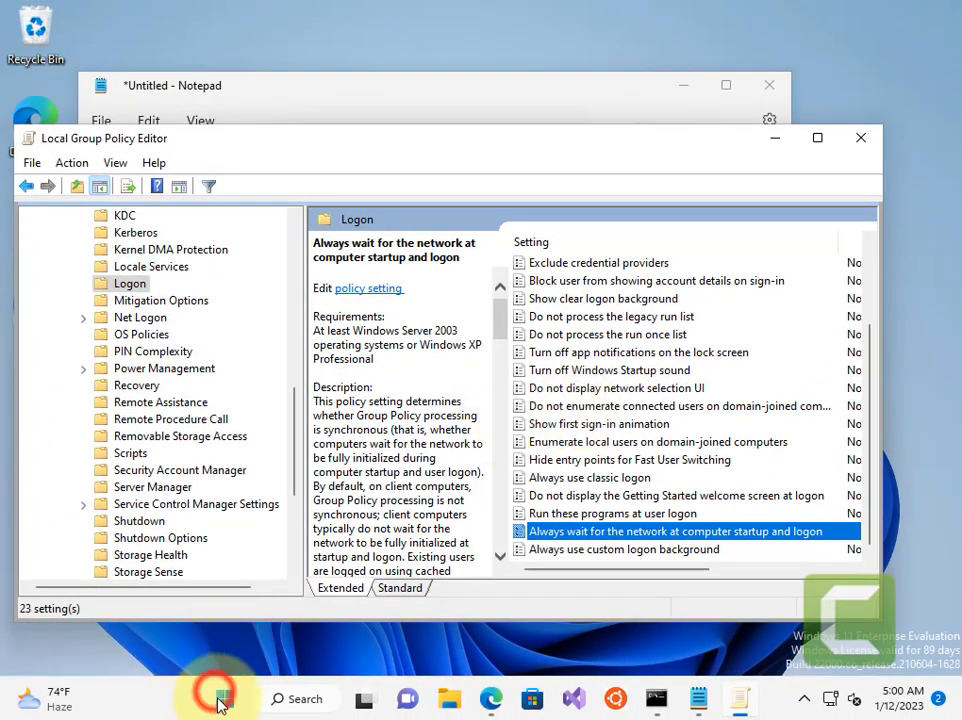
- Close the policy editor, minimize Notepad, and go to Accounts > Your info
click(224, 698)
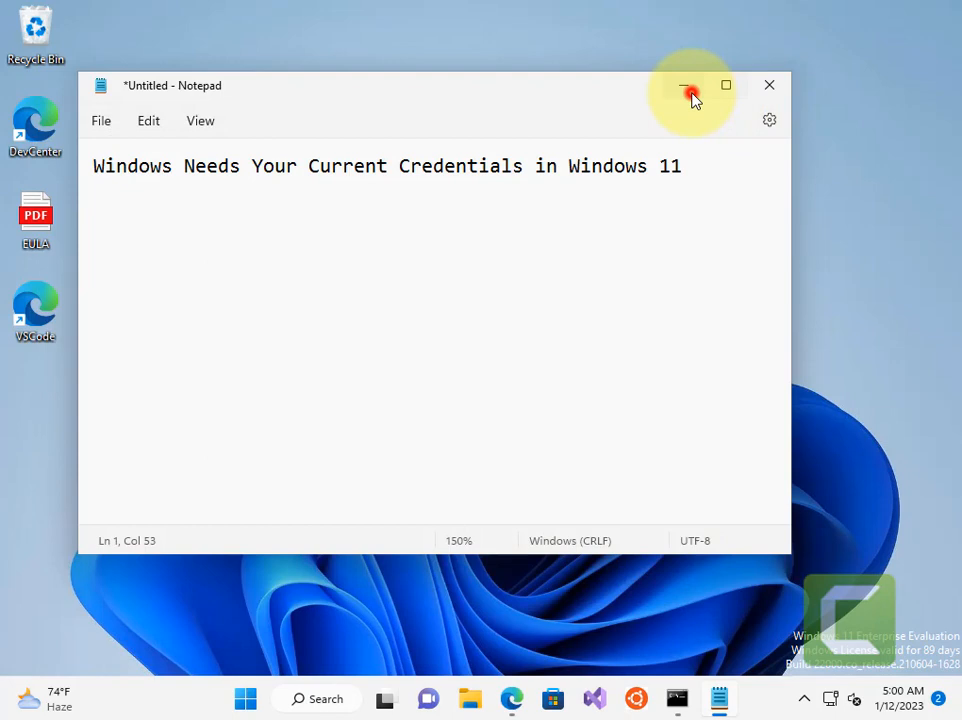
click(689, 85)
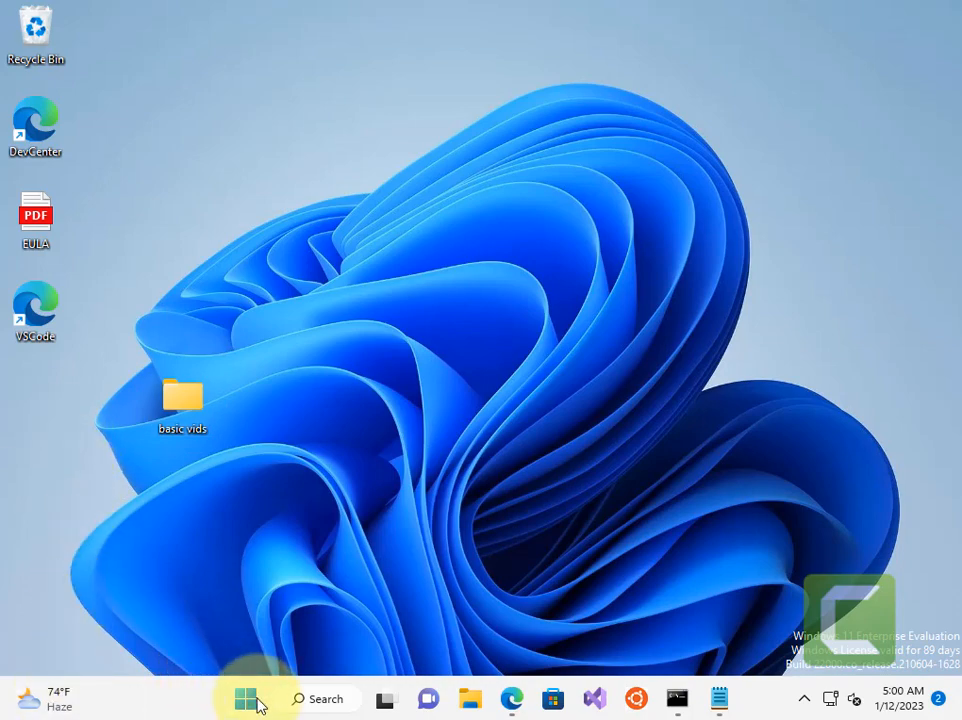
click(245, 698)
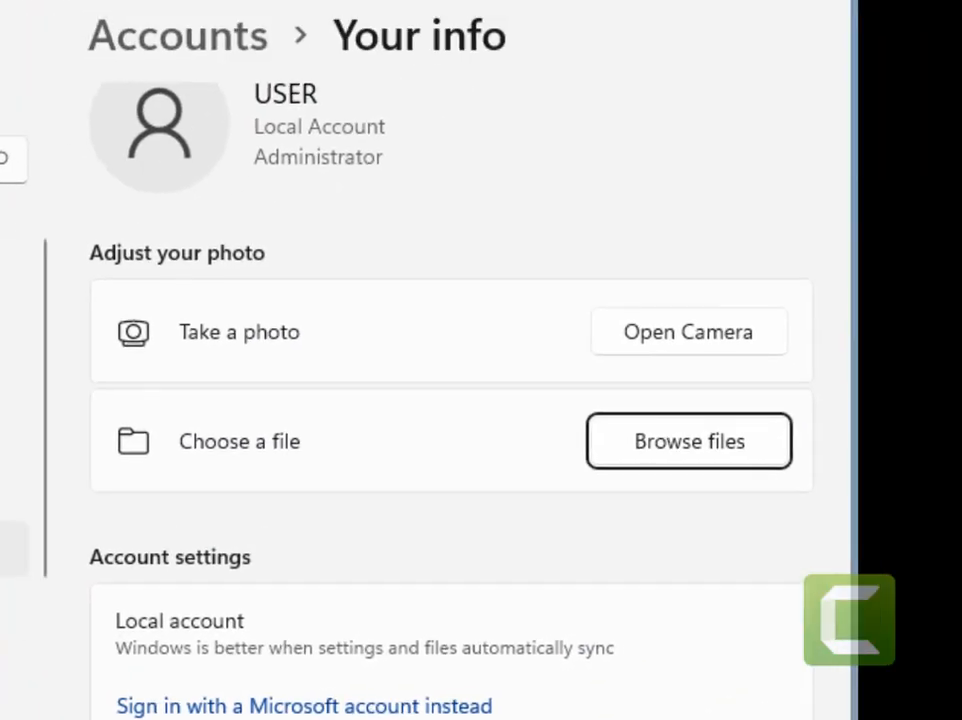
scroll(down, 3)
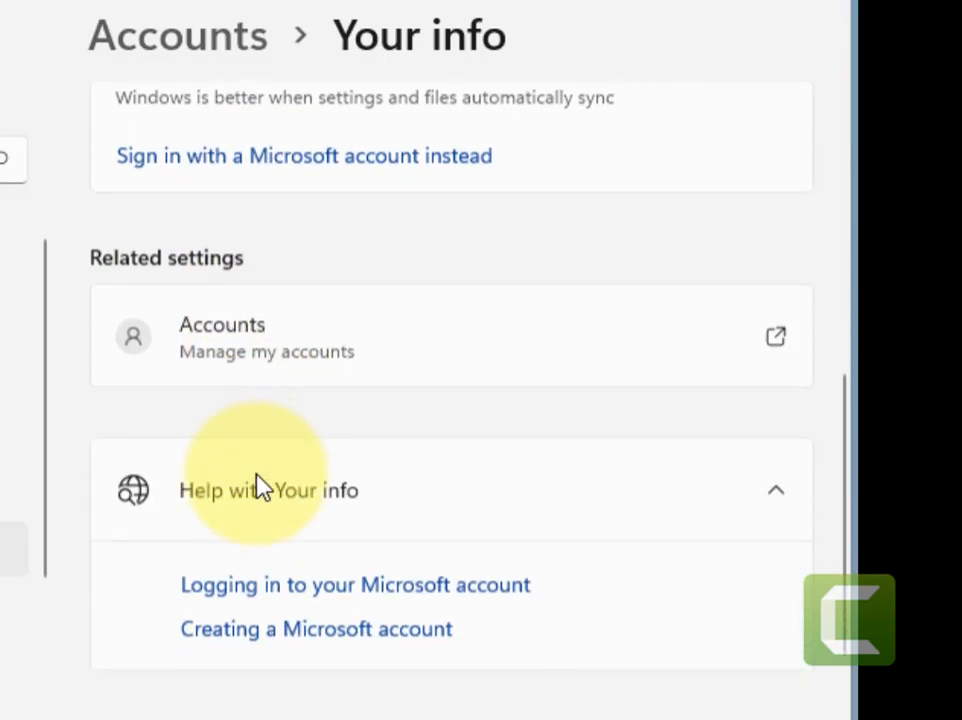
scroll(up, 3)
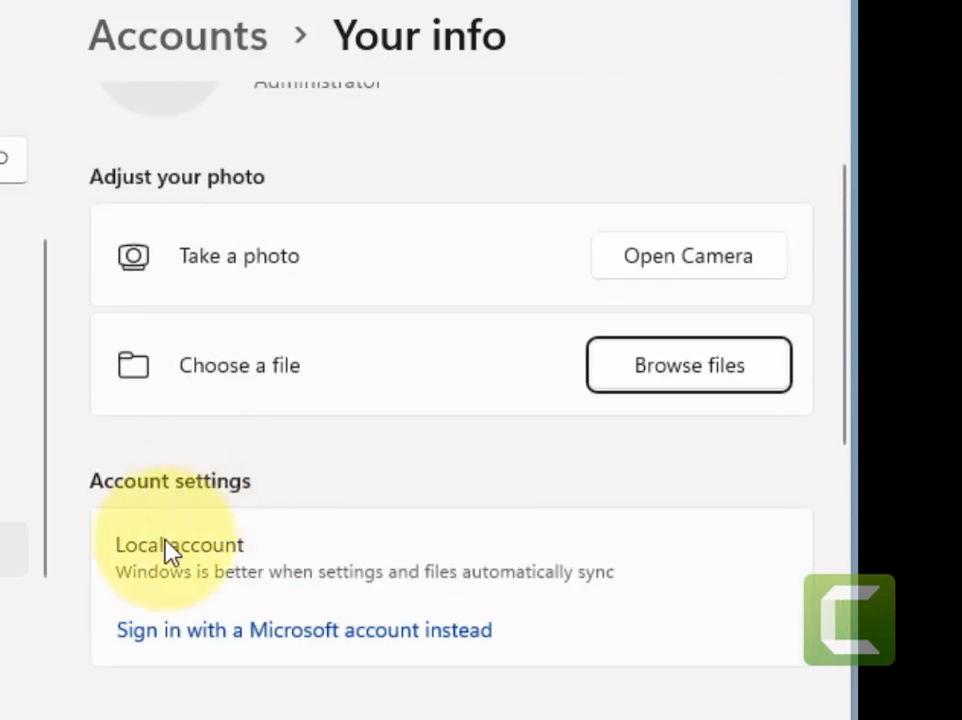
mouse_move(190, 640)
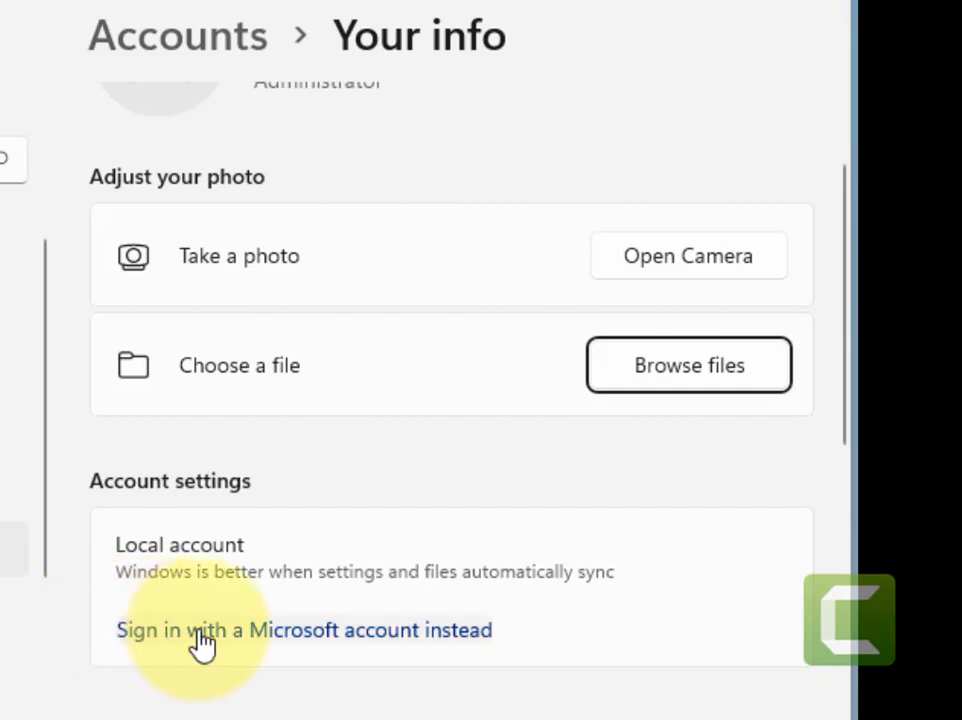
mouse_move(108, 585)
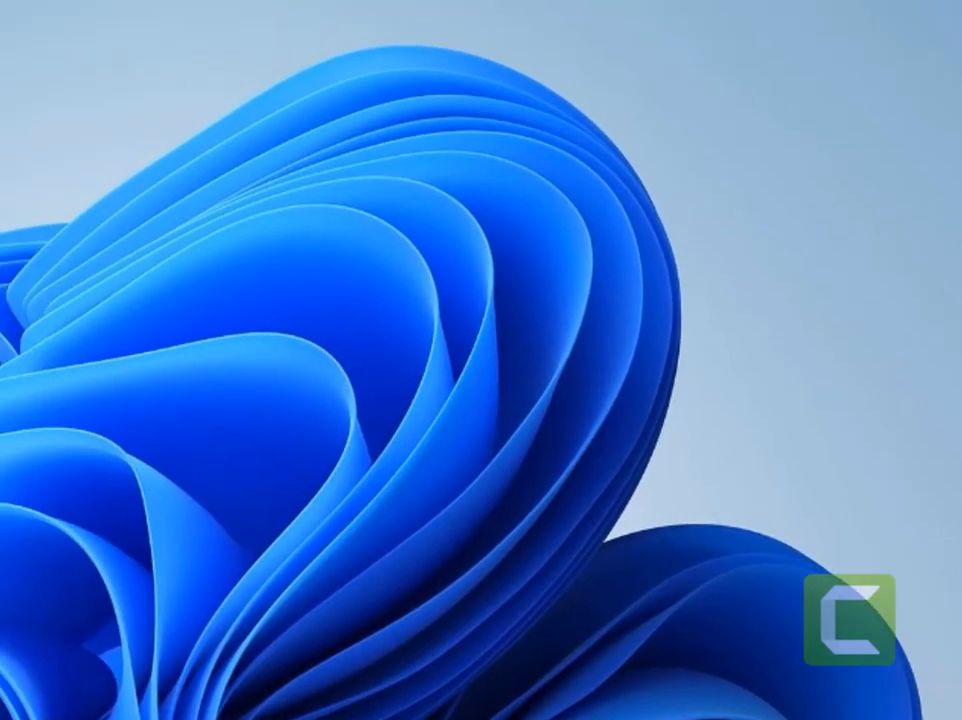
- Search for 'credential Manager' and open it
text(credential Manager)
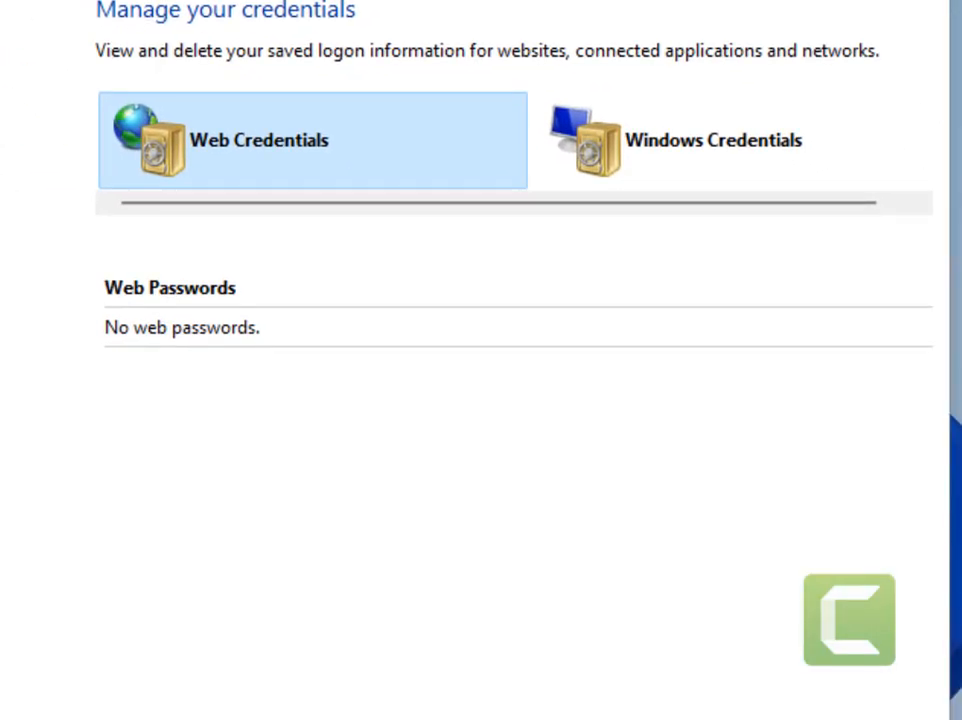
- Switch Credential Manager to the Windows Credentials view
click(710, 140)
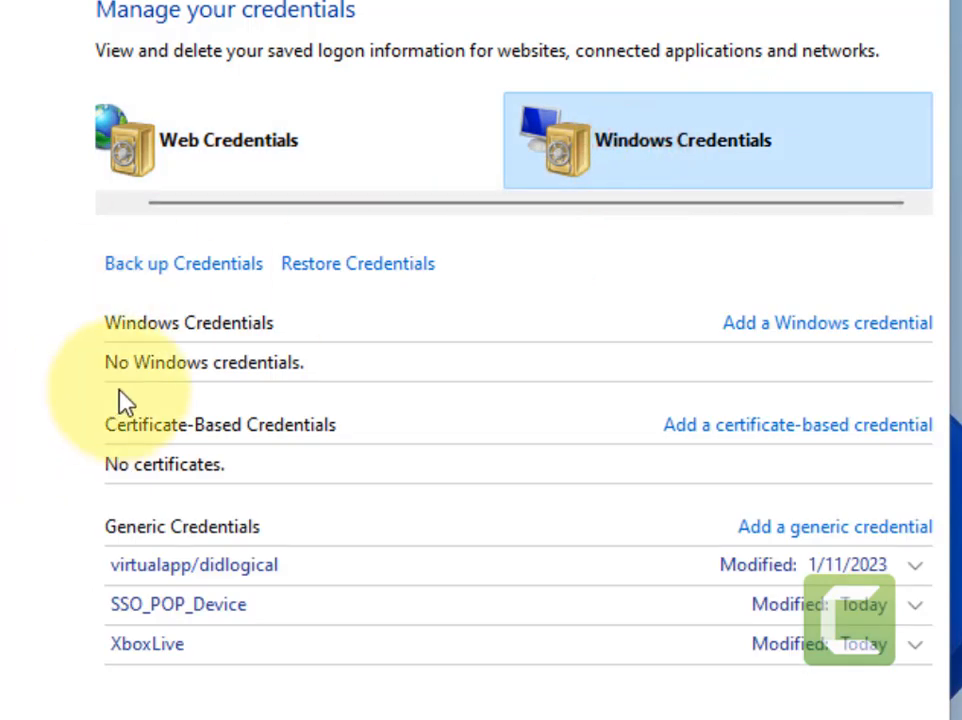
mouse_move(455, 390)
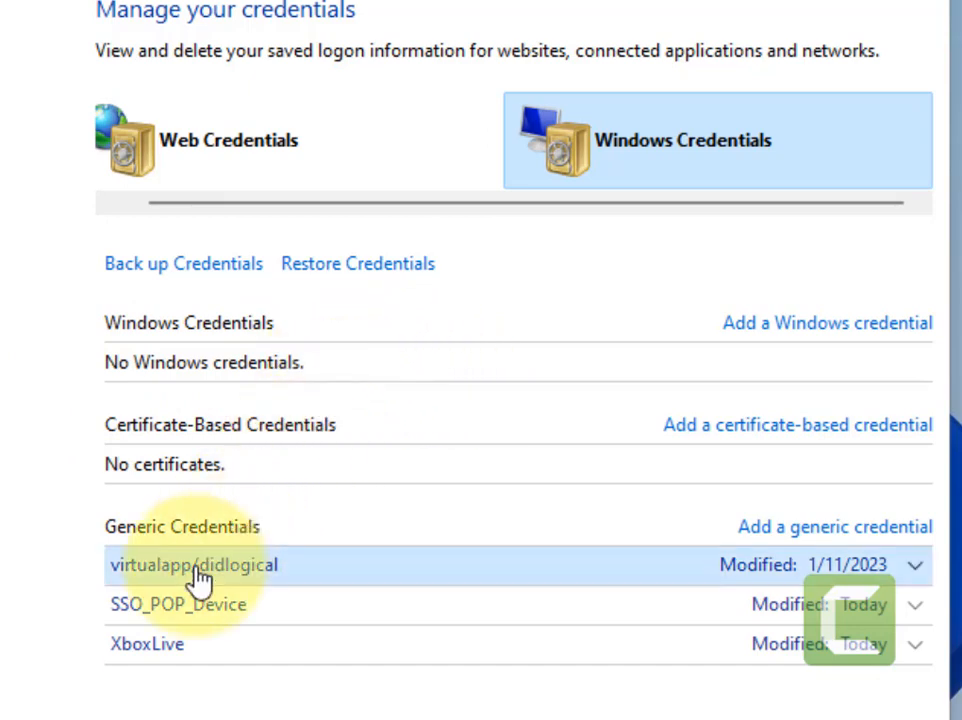
- Remove the virtualapp/didlogical and XboxLive generic credentials
click(195, 565)
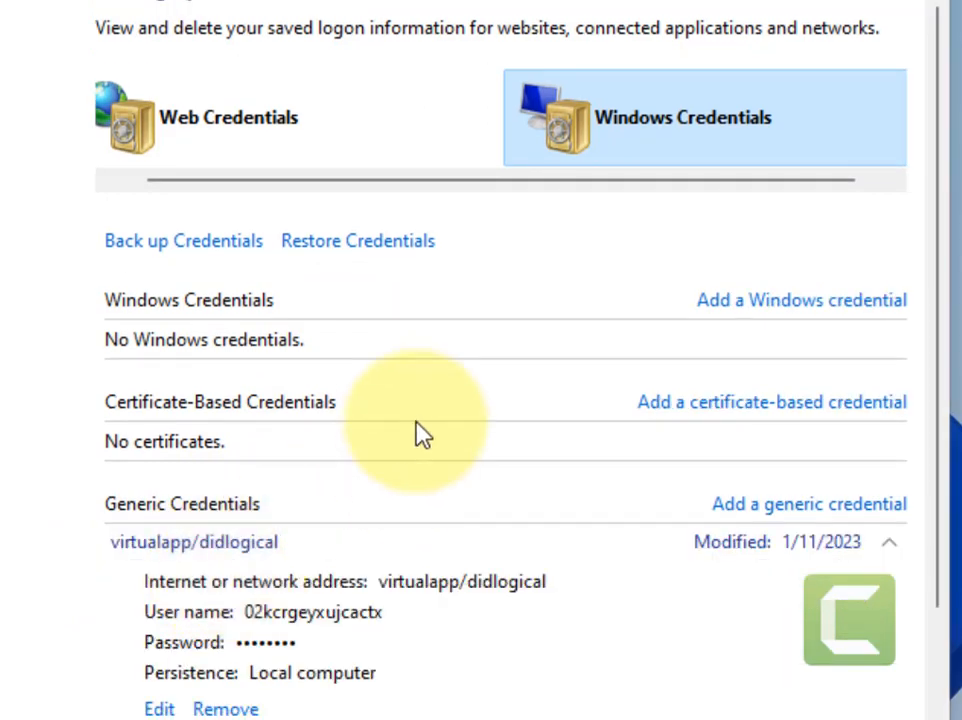
scroll(down, 3)
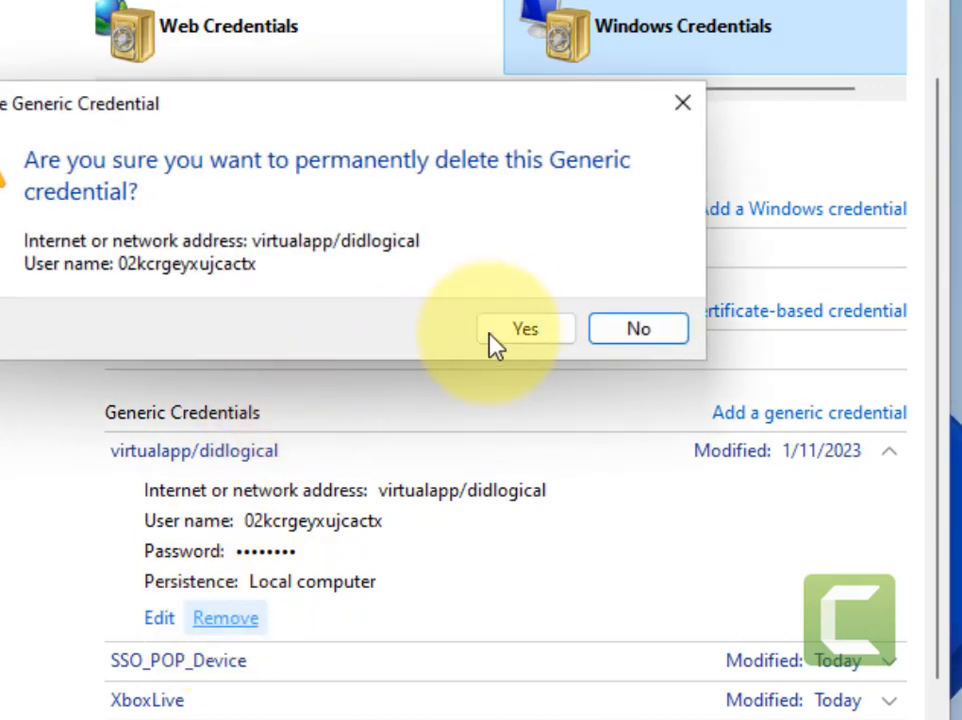
click(524, 328)
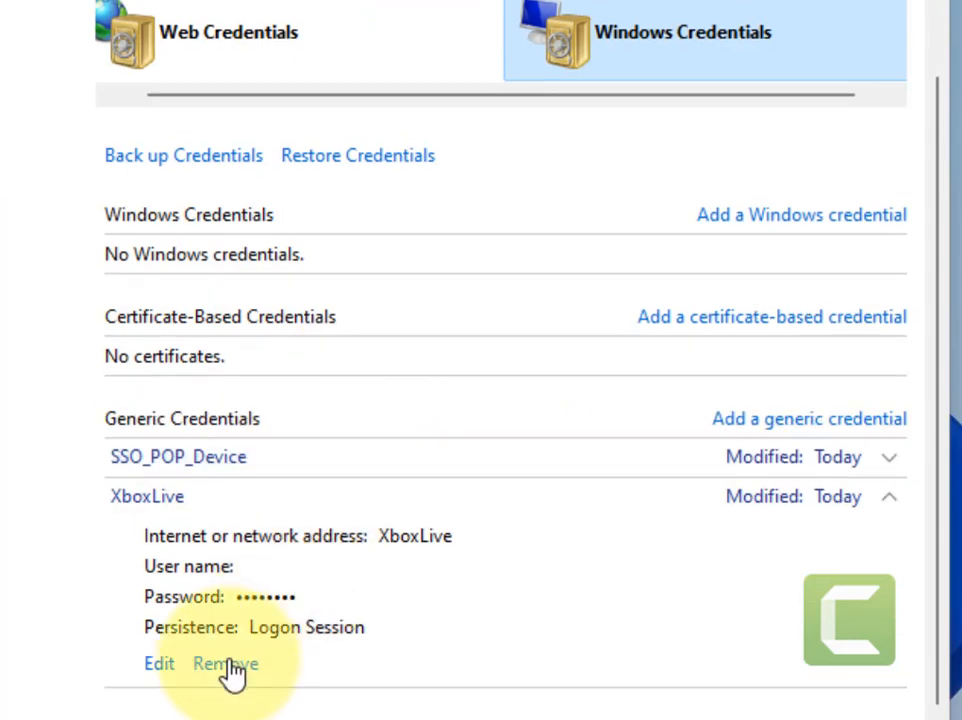
click(225, 663)
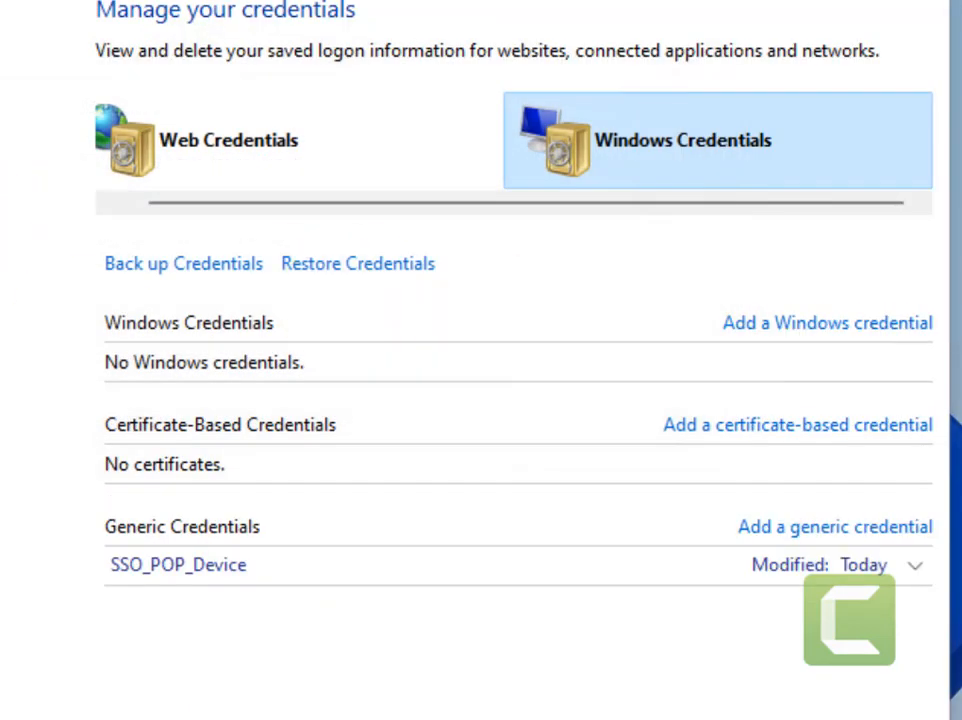